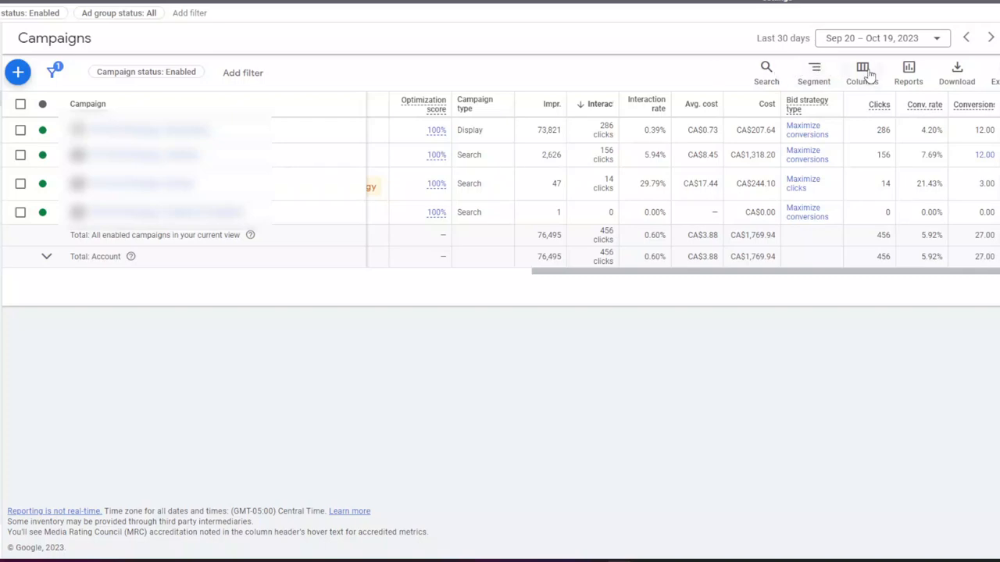
# - Strip the campaigns column set down to the locked Campaign, Budget and Status columns
pyautogui.click(862, 70)
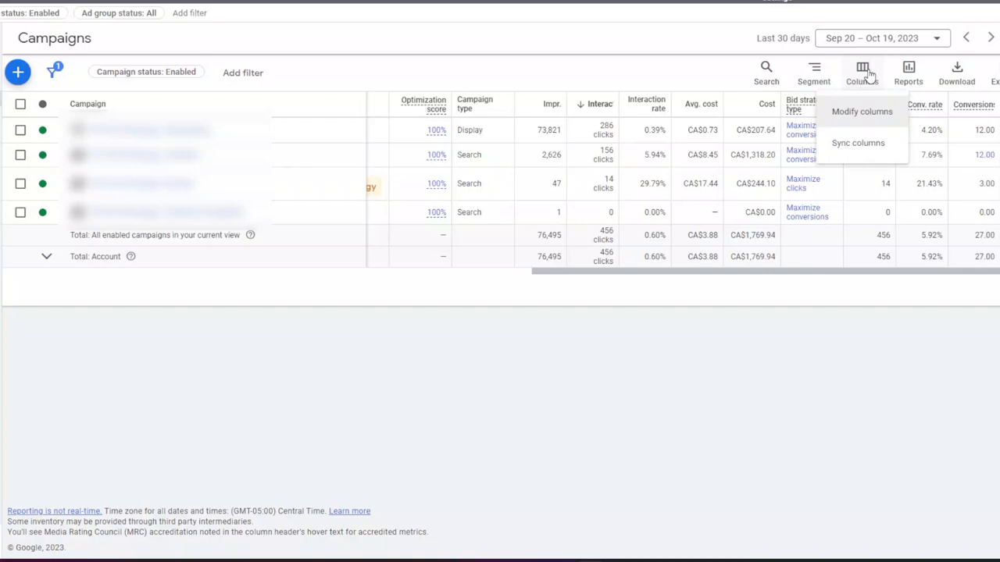
pyautogui.moveTo(862, 111)
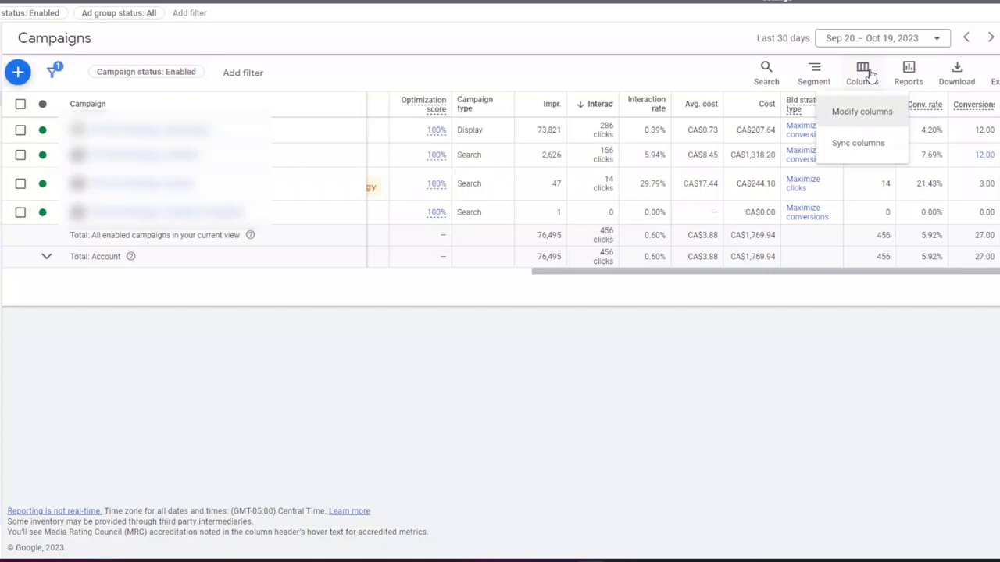
pyautogui.click(862, 111)
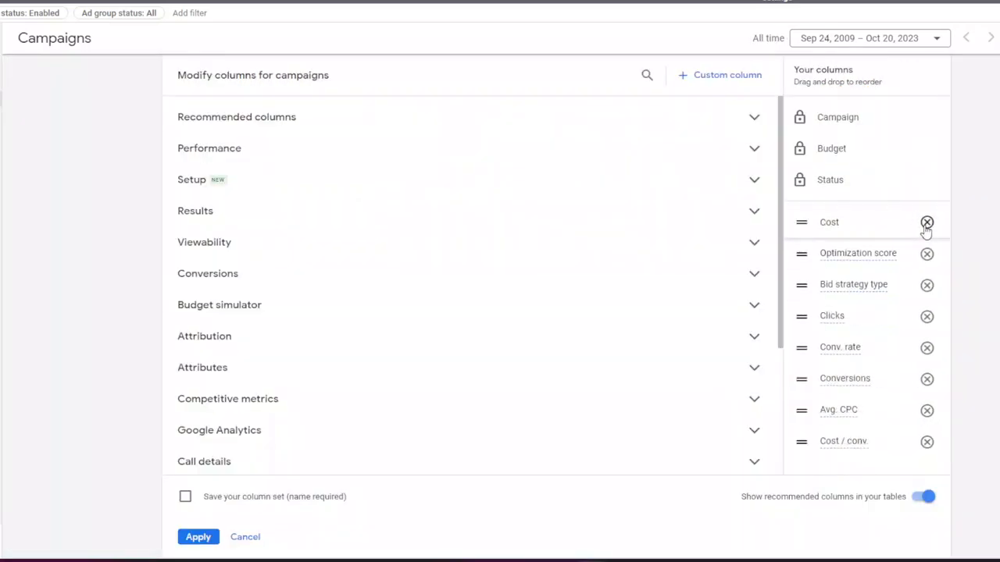
pyautogui.click(927, 222)
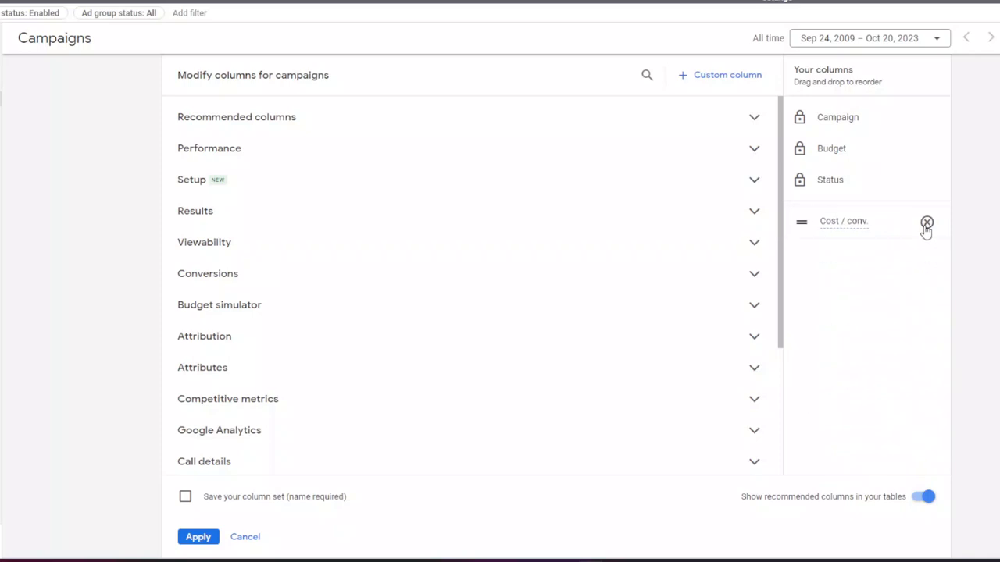
pyautogui.click(926, 222)
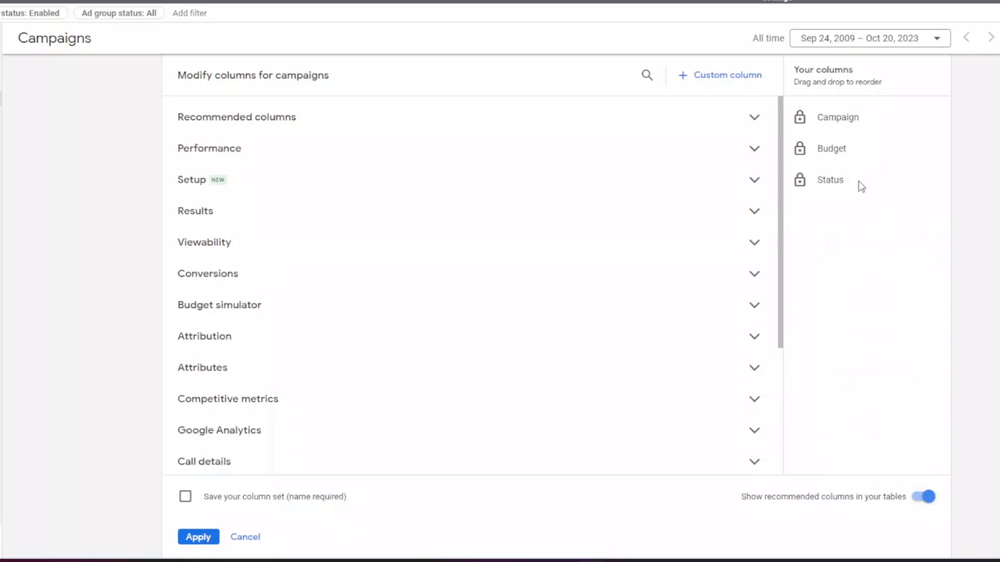
pyautogui.click(647, 75)
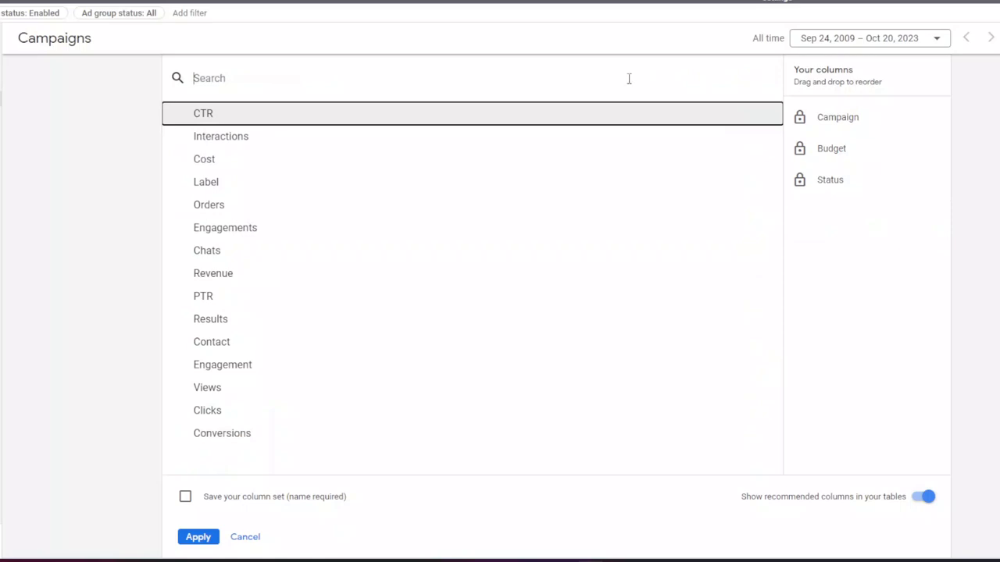
# - Add Bid strategy type, then search 'tar' for the Target CPA and Target ROAS columns
pyautogui.write('bid st')
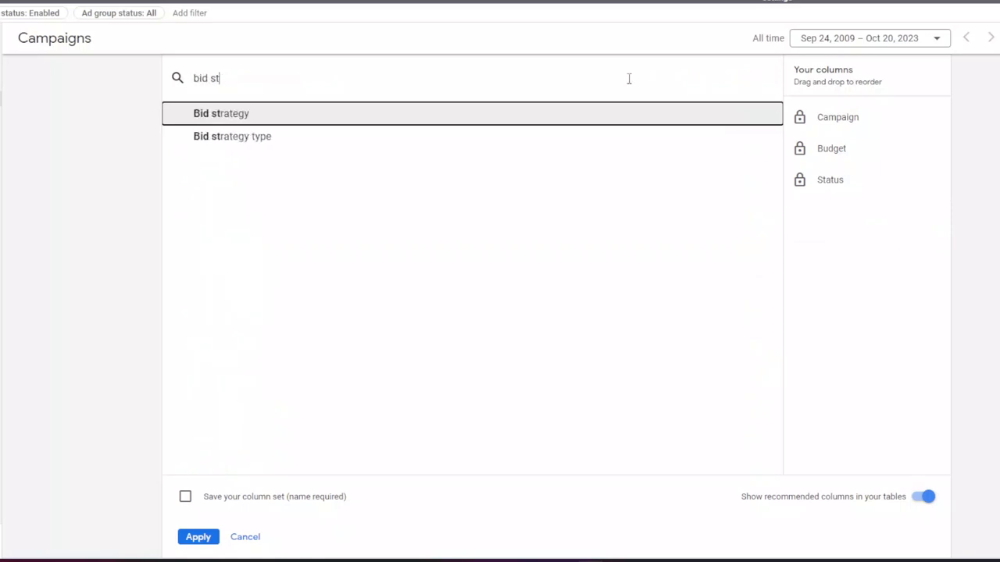
pyautogui.click(231, 136)
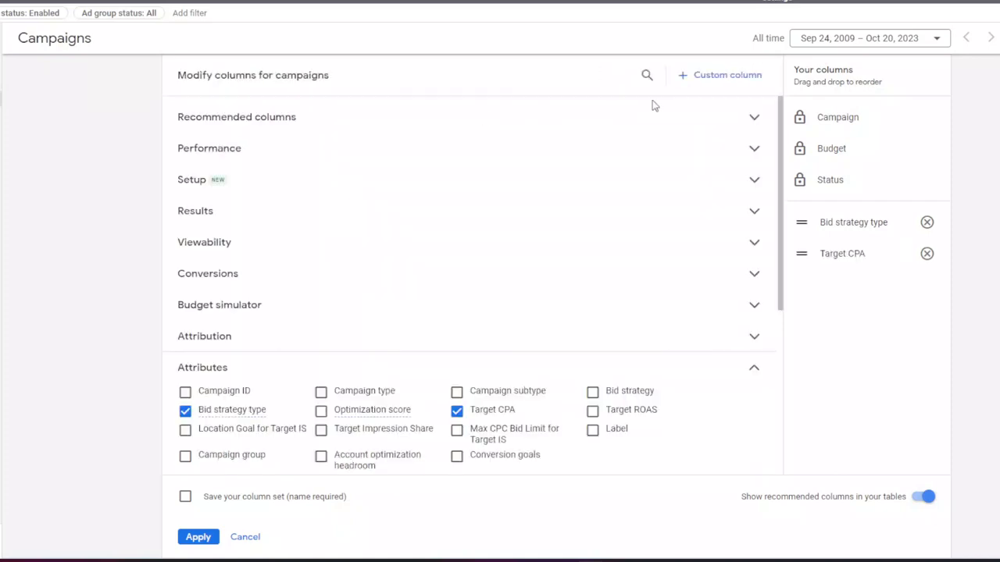
pyautogui.write('tar')
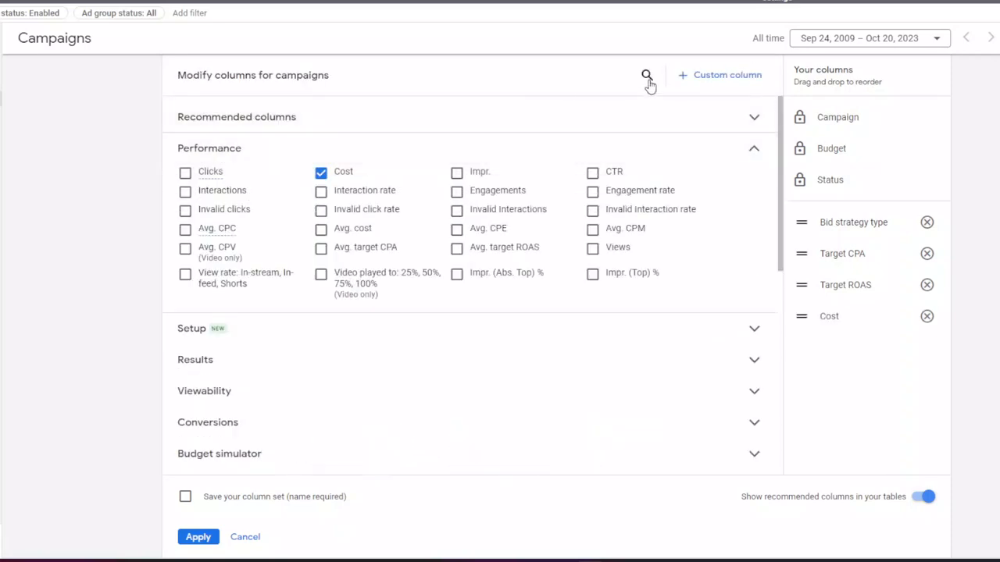
# - Search 'recomm' to add Recommended budget after Cost
pyautogui.click(647, 75)
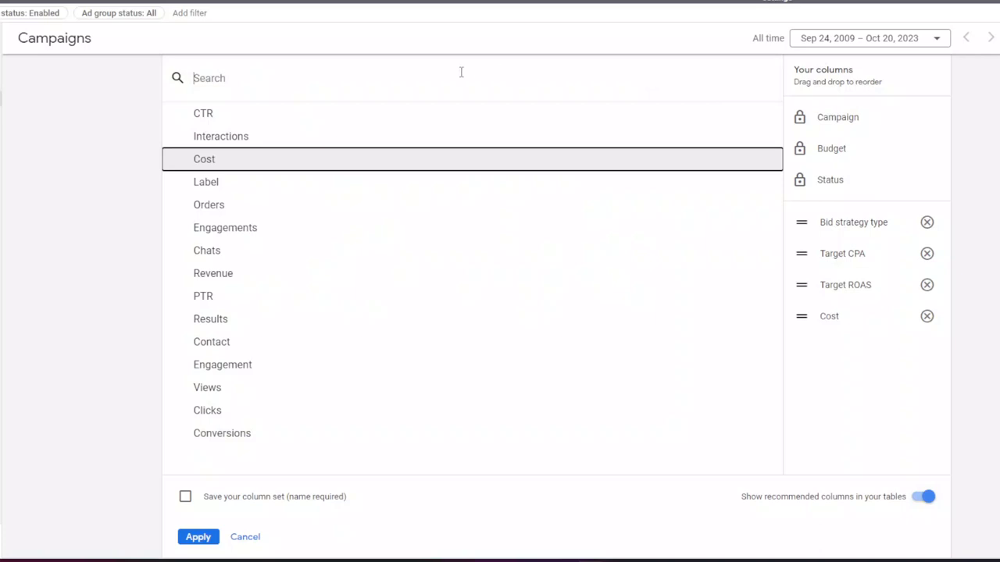
pyautogui.write('recomm')
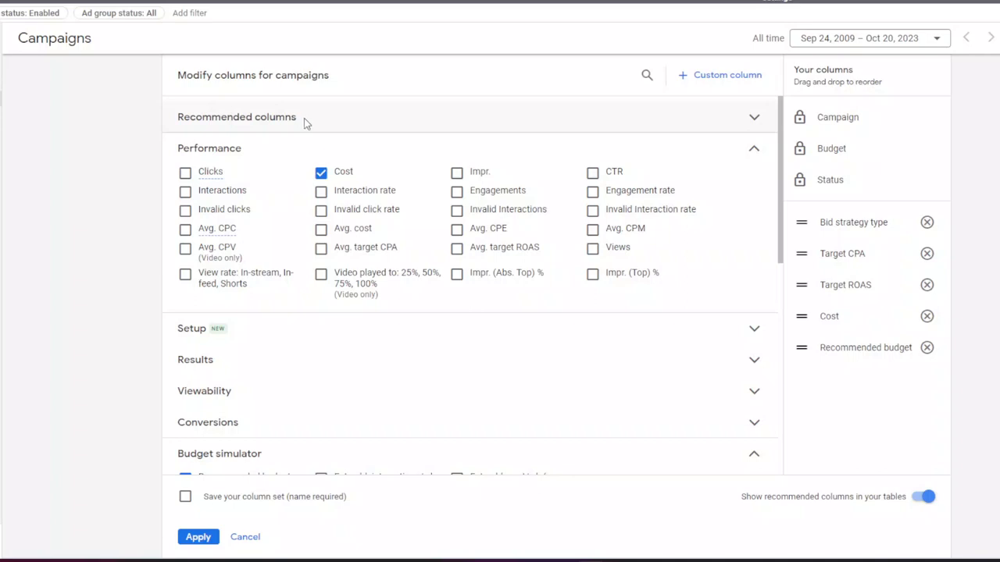
pyautogui.moveTo(646, 75)
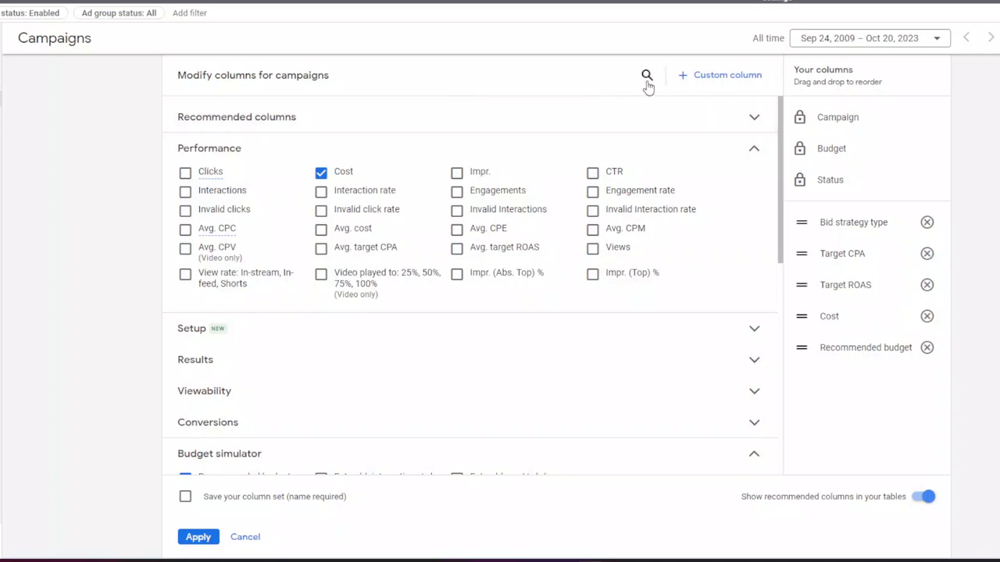
# - Add Conv. value / cost, Cost / conv. and Impr. via column searches
pyautogui.write('recomm')
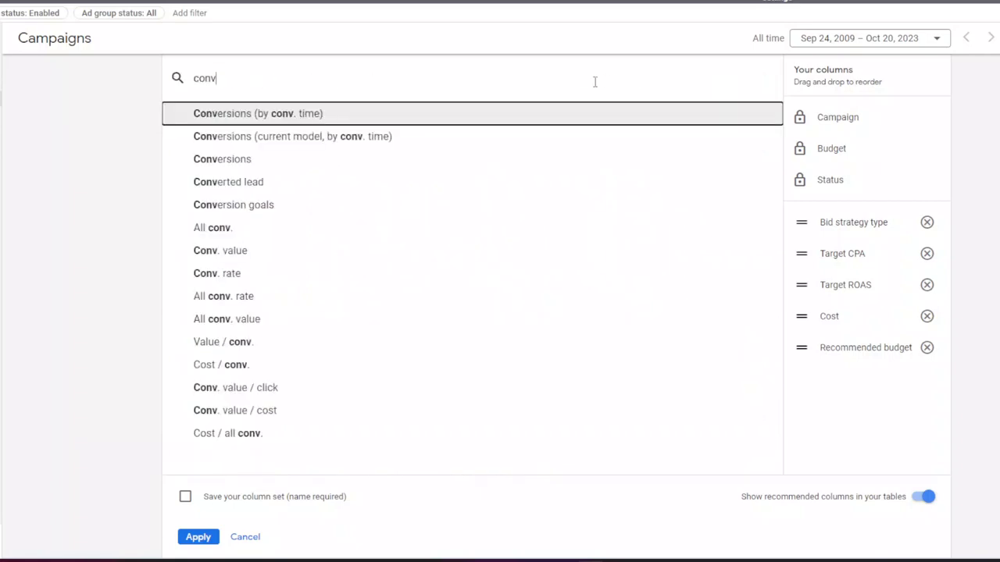
pyautogui.moveTo(421, 364)
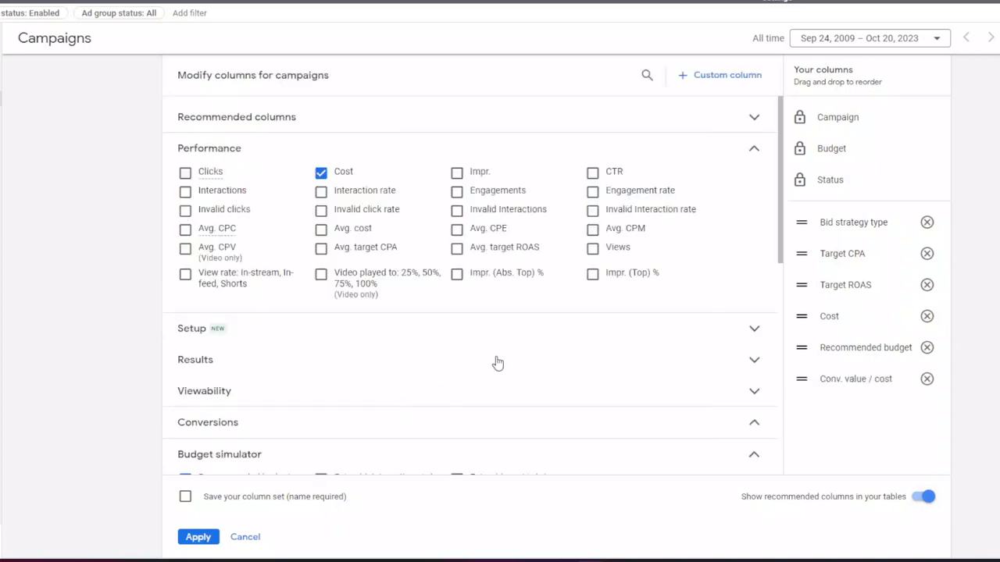
pyautogui.moveTo(650, 209)
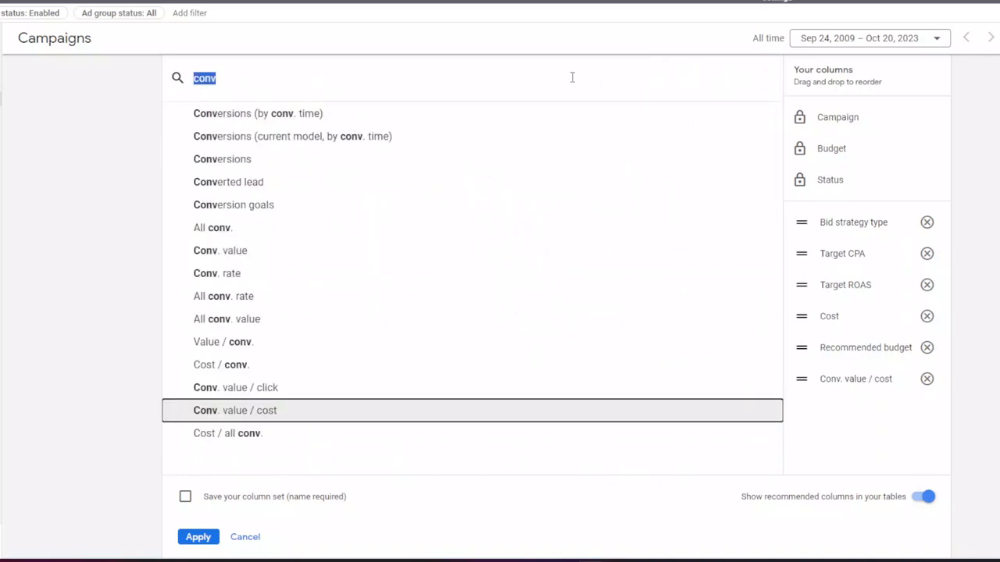
pyautogui.write('cost/')
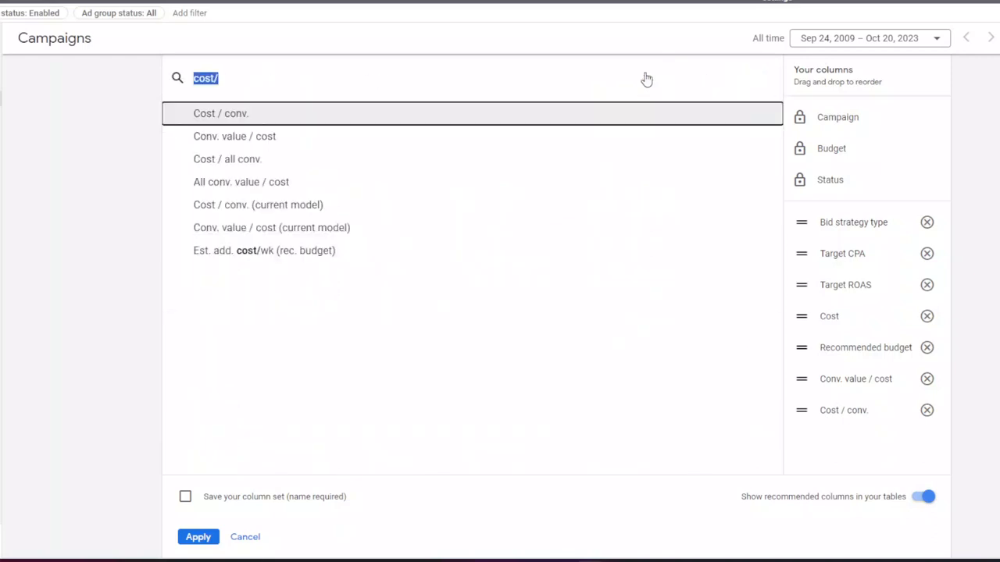
pyautogui.write('impr')
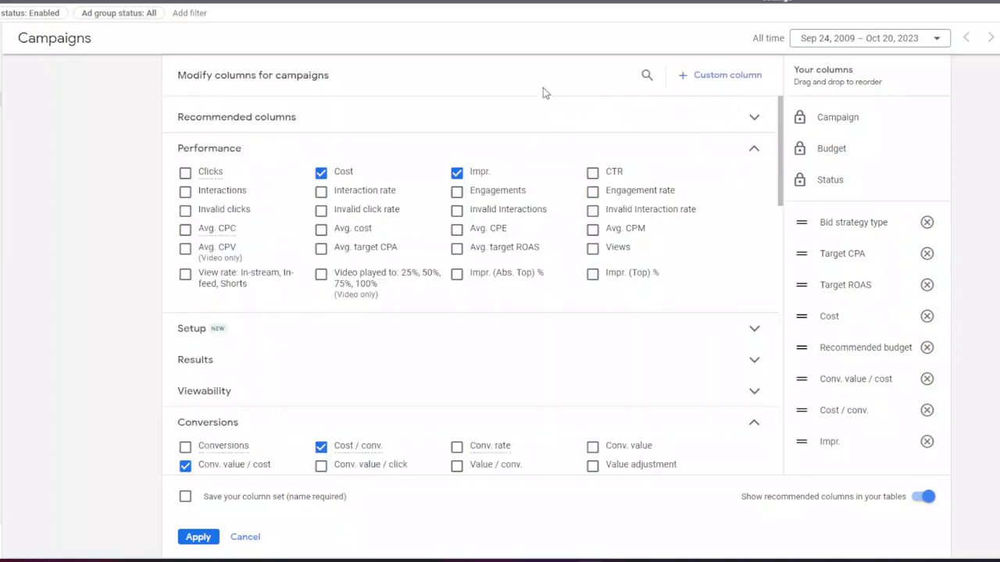
# - Add Clicks and CTR from 'clic' and 'ct' column searches
pyautogui.write('impr')
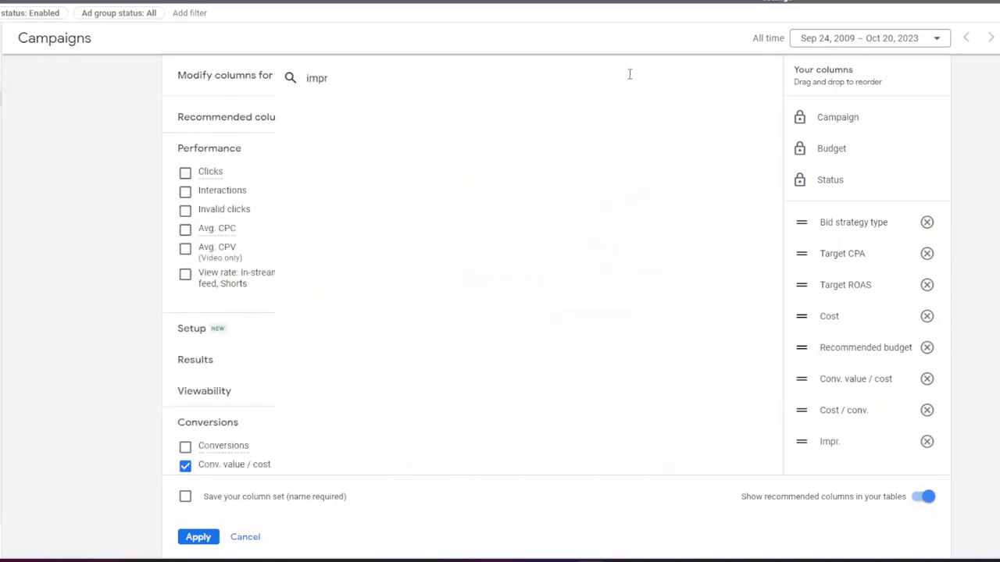
pyautogui.write('clic')
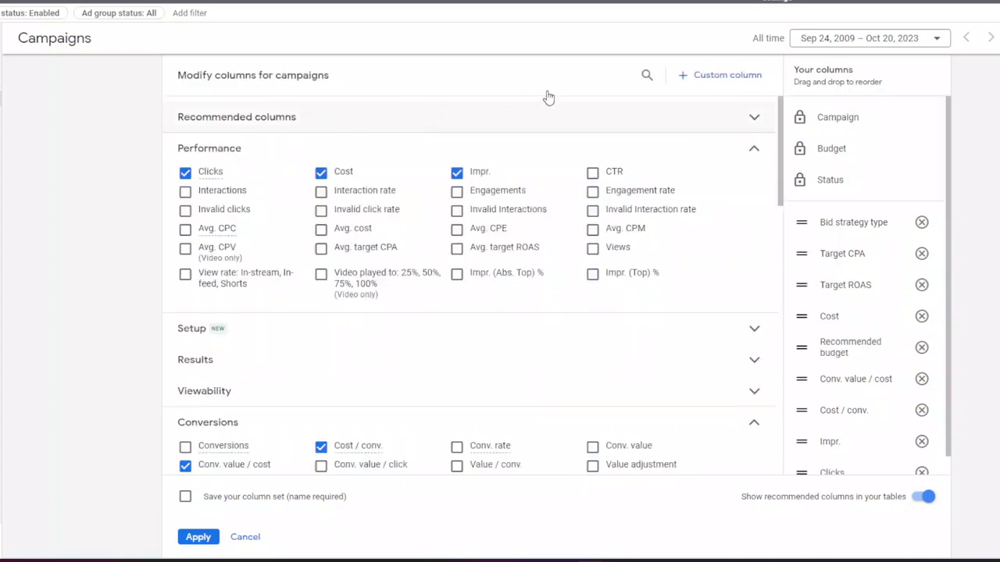
pyautogui.write('clic')
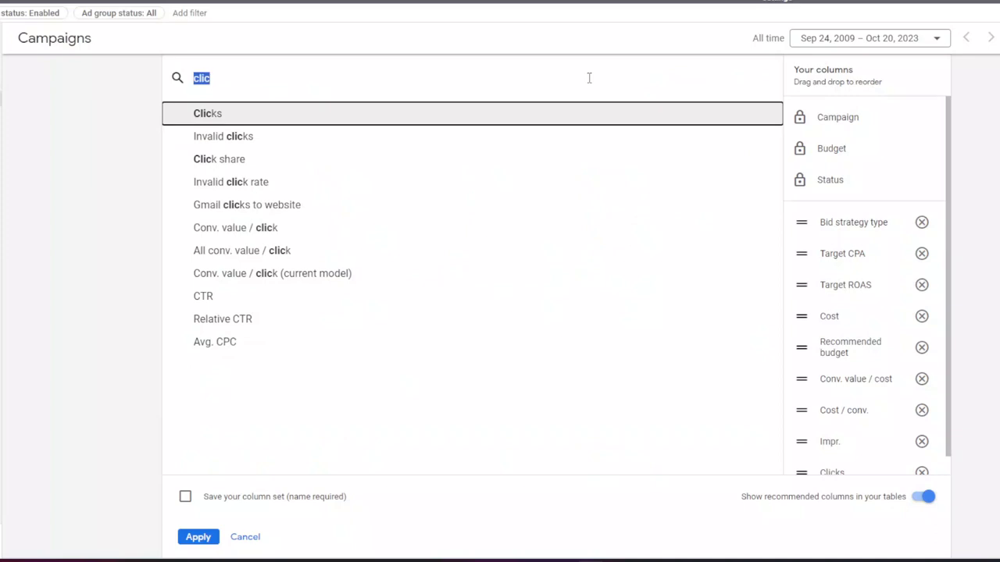
pyautogui.write('ct')
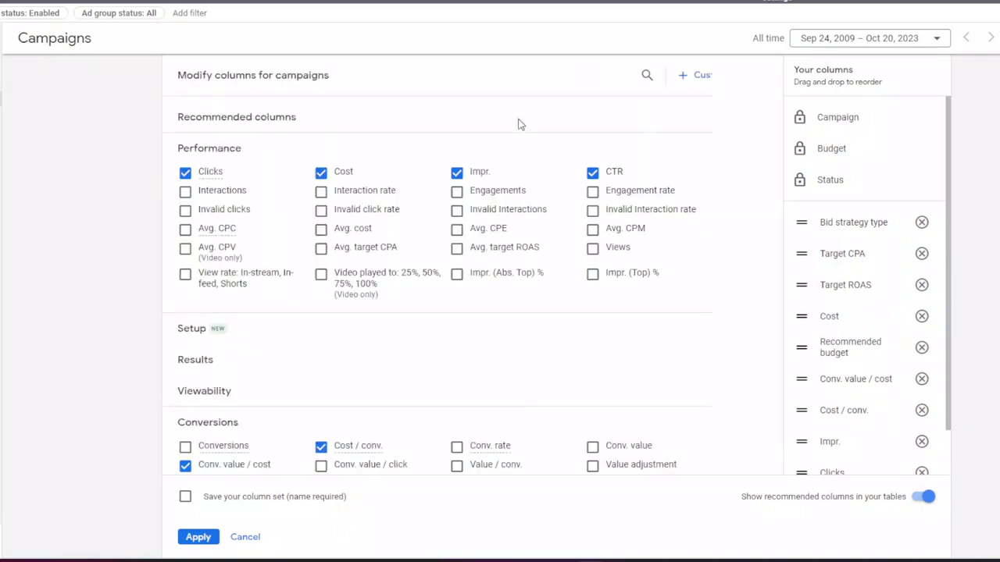
pyautogui.click(646, 75)
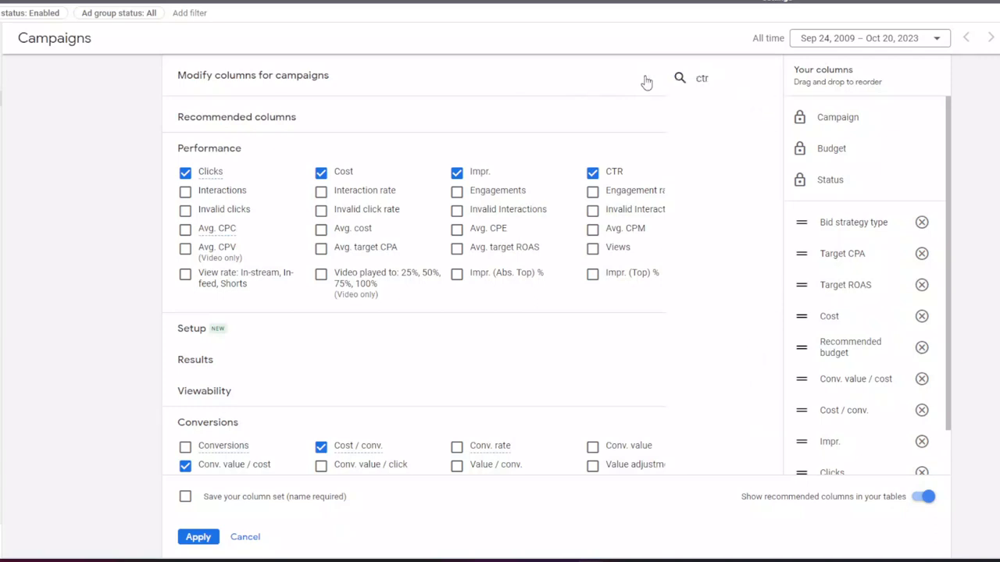
pyautogui.click(701, 78)
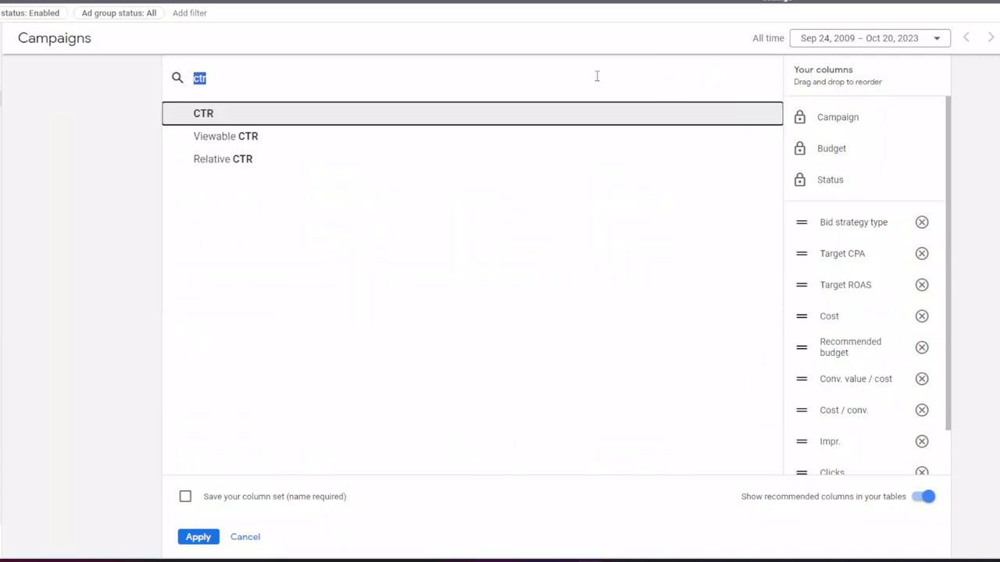
# - Add Conversions, Conv. rate and Conv. value from 'conve' searches
pyautogui.write('conve')
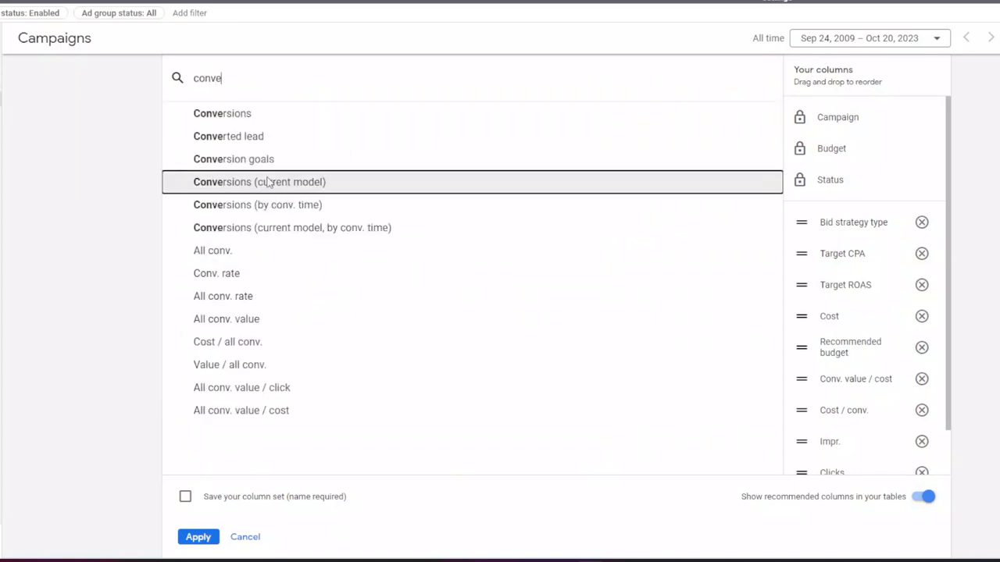
pyautogui.click(647, 75)
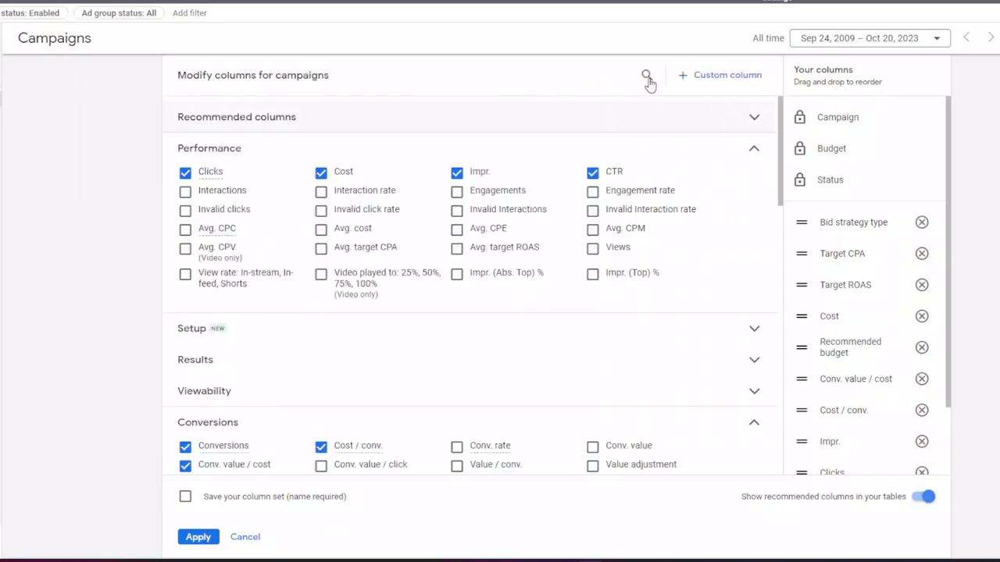
pyautogui.write('conve')
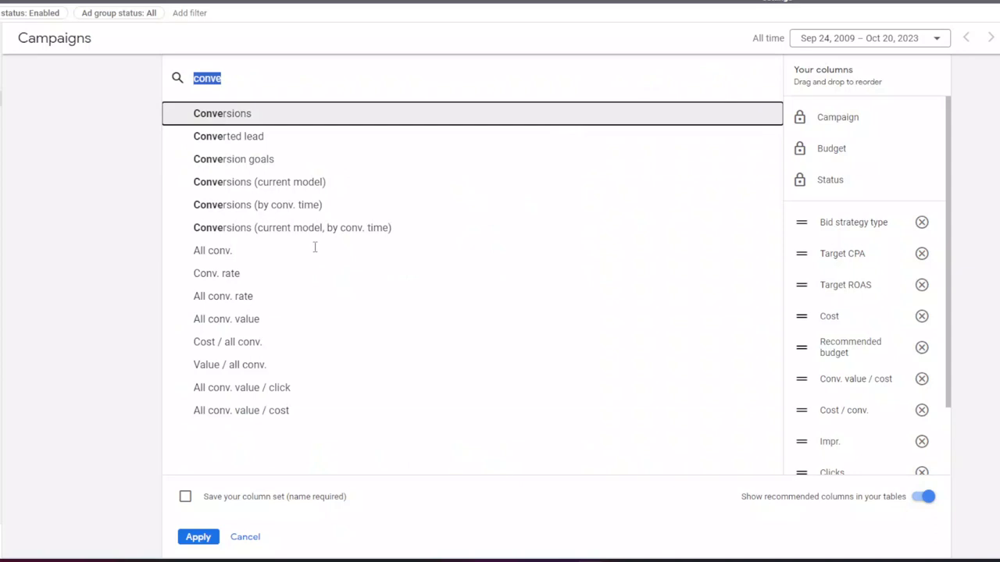
pyautogui.click(647, 75)
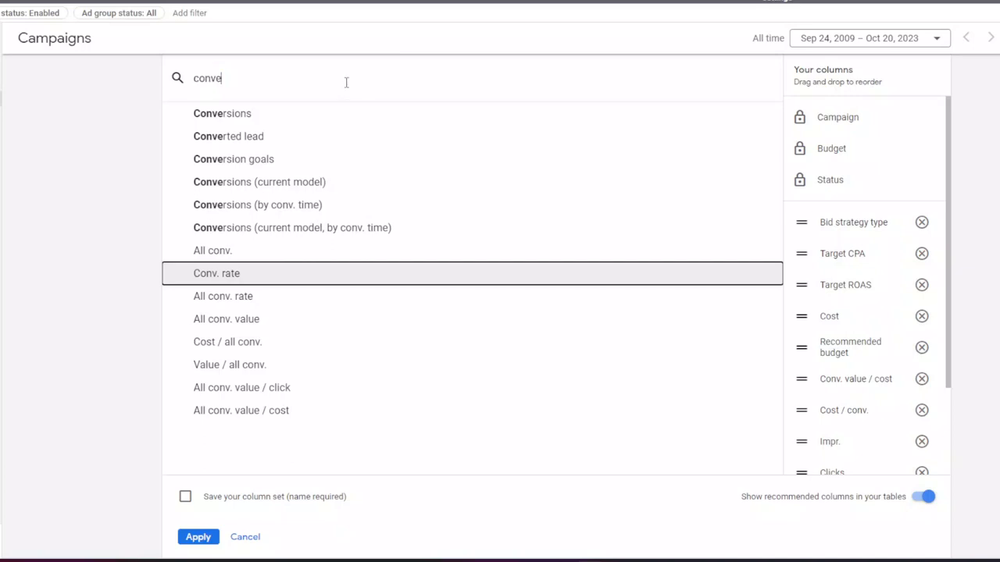
pyautogui.press('Backspace')
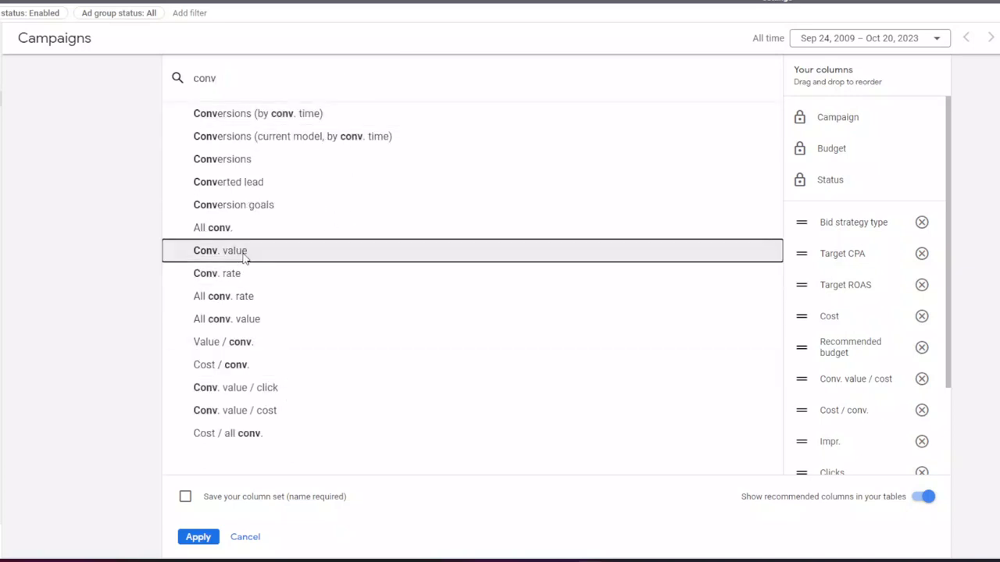
pyautogui.click(646, 75)
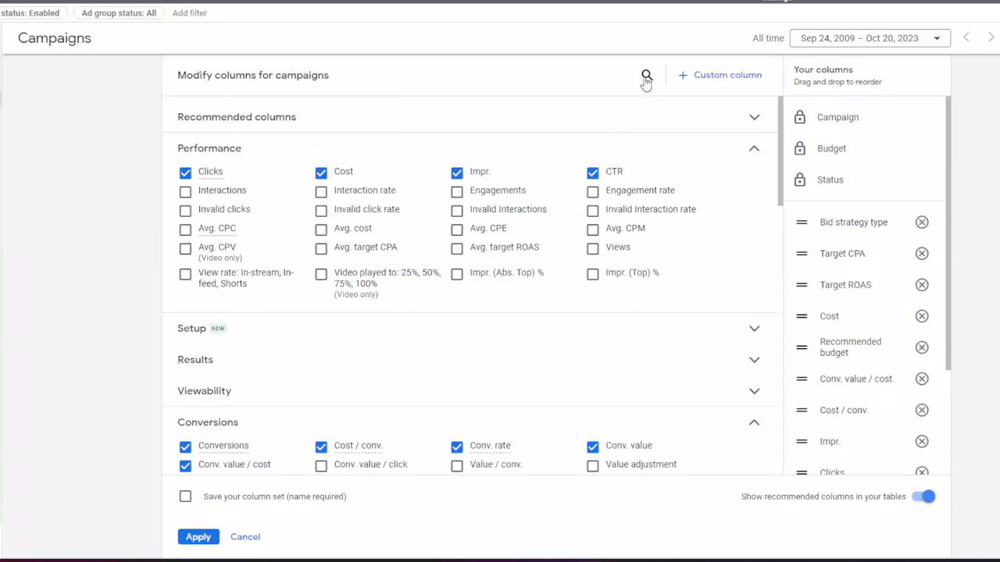
# - Search 'avg' and add the Avg. CPC column
pyautogui.write('conv')
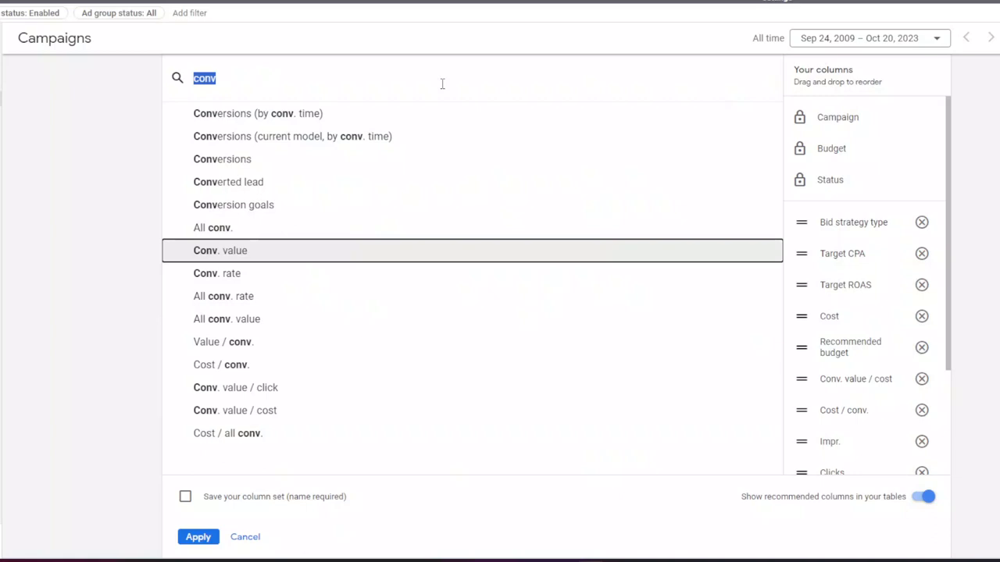
pyautogui.write('avg')
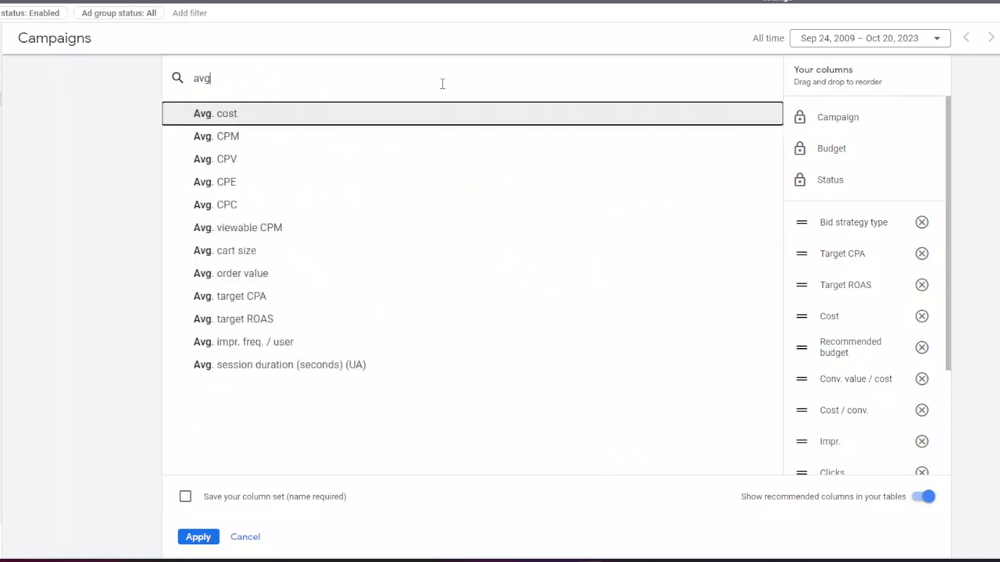
pyautogui.moveTo(372, 205)
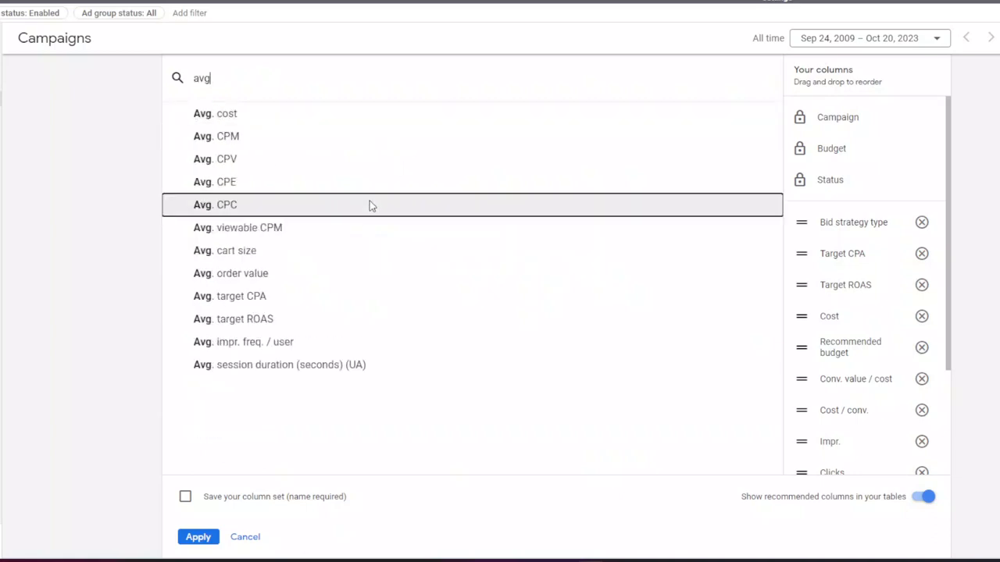
pyautogui.click(647, 75)
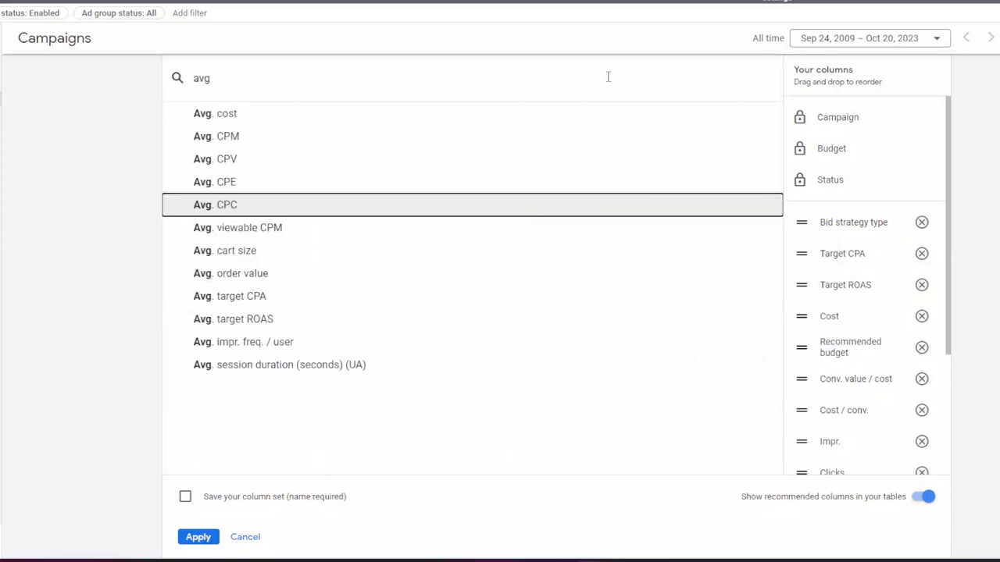
pyautogui.moveTo(114, 172)
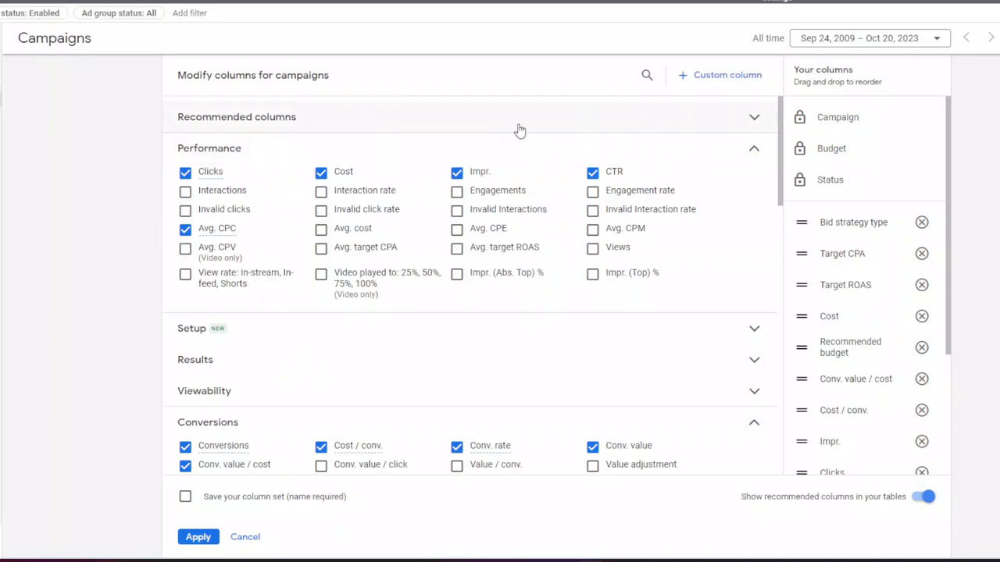
# - Collapse Performance, expand Competitive metrics and check Search impr. share
pyautogui.click(753, 147)
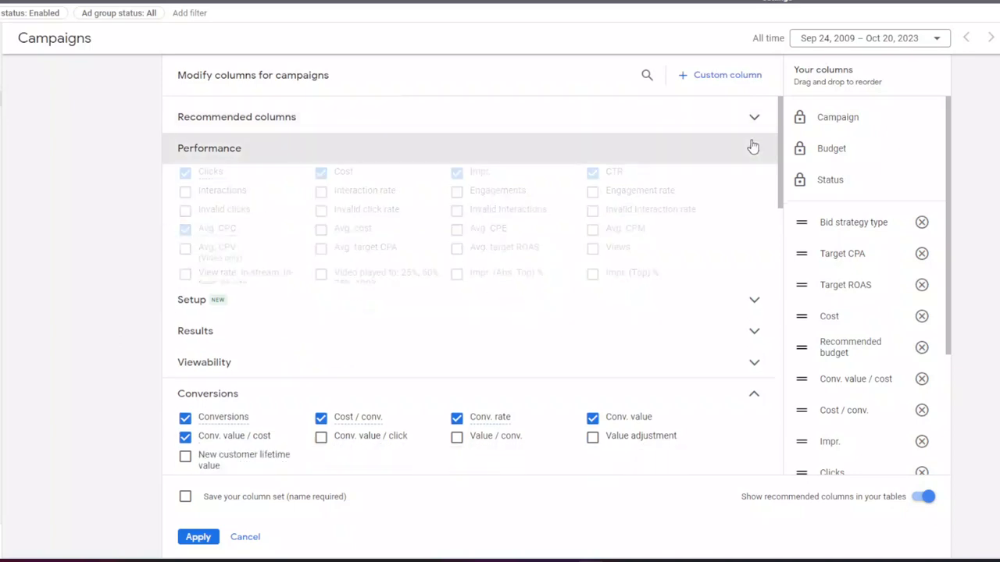
pyautogui.click(753, 147)
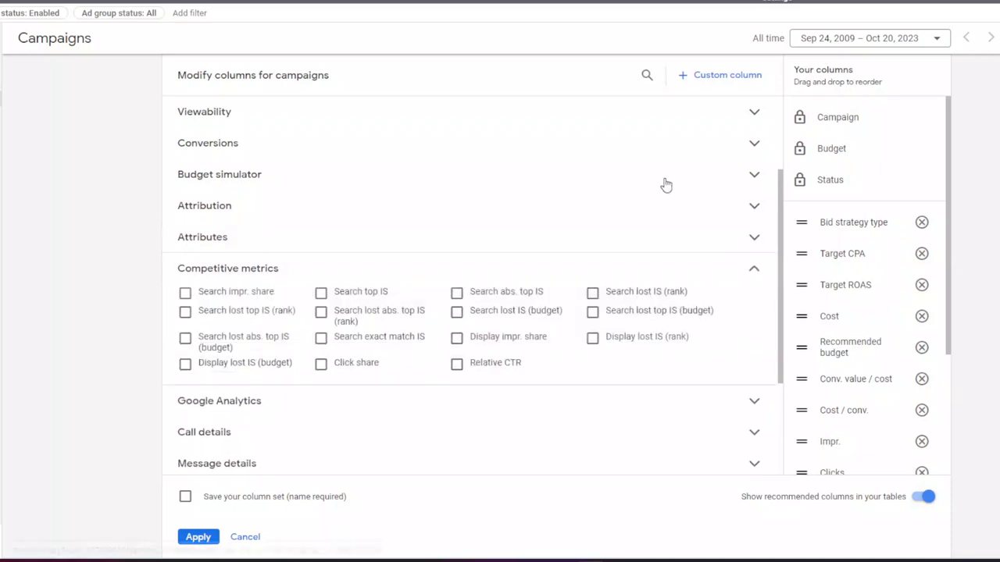
pyautogui.click(184, 292)
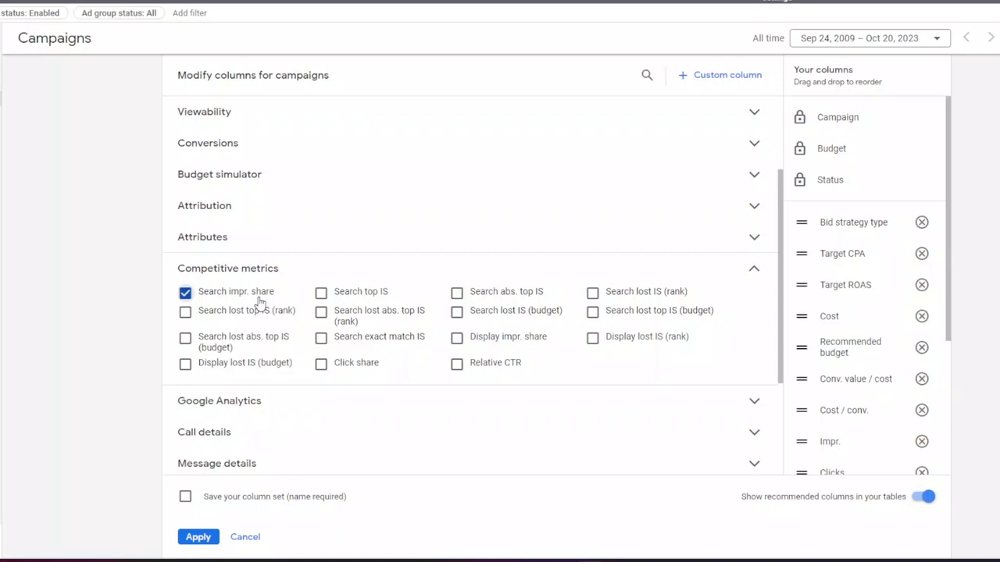
pyautogui.moveTo(322, 292)
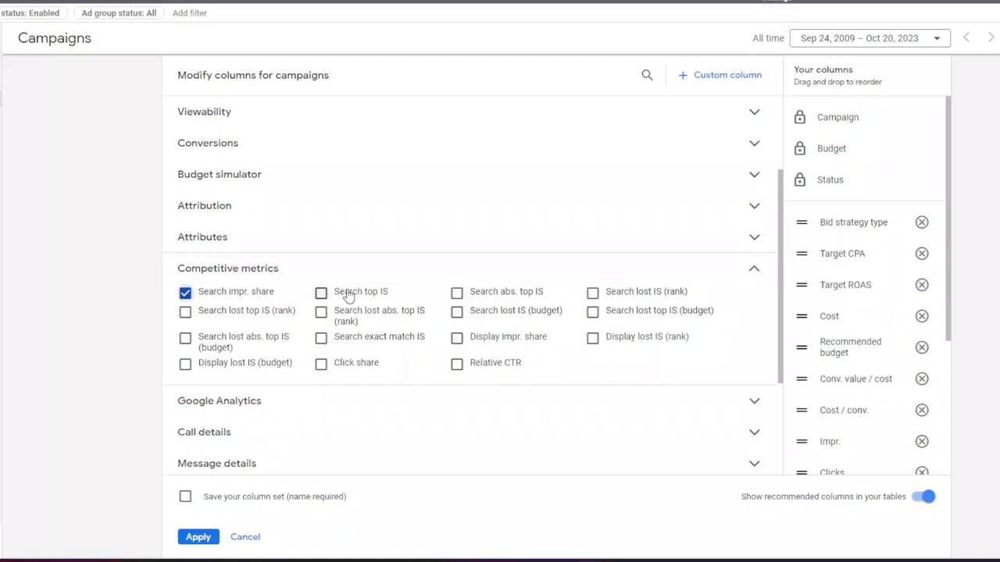
pyautogui.moveTo(506, 293)
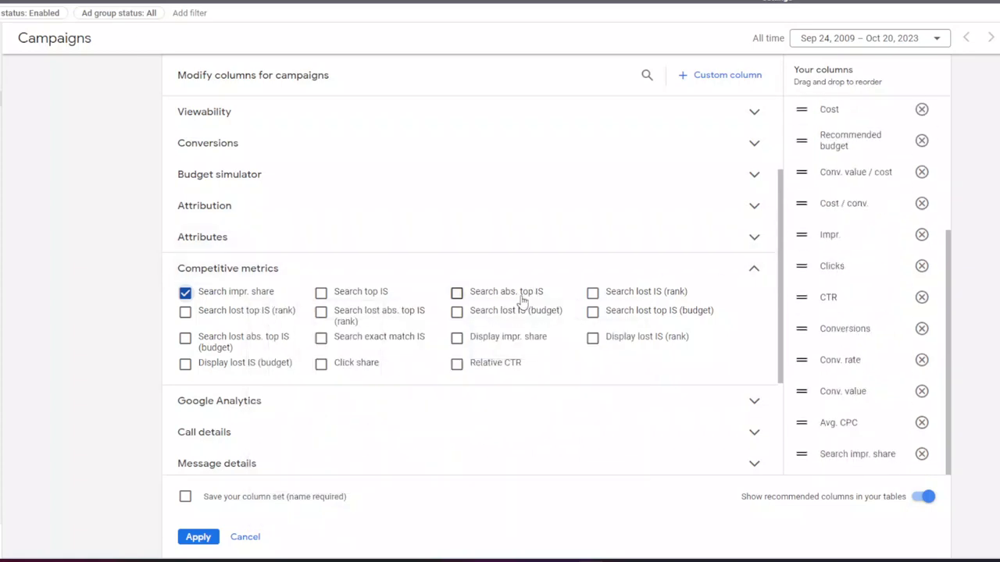
# - Check Search abs. top IS, Search lost IS (budget) and Click share
pyautogui.click(456, 293)
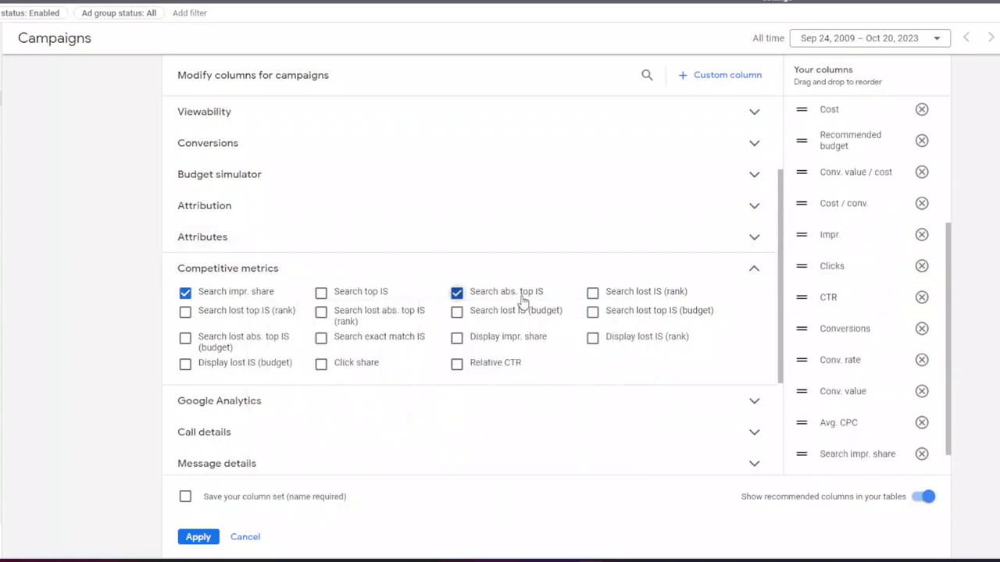
pyautogui.moveTo(528, 234)
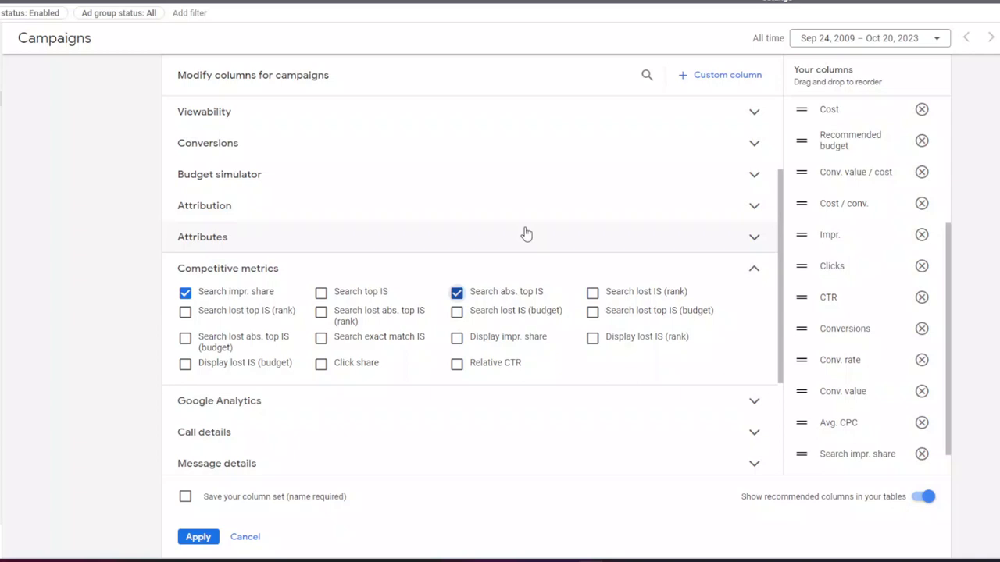
pyautogui.moveTo(526, 234)
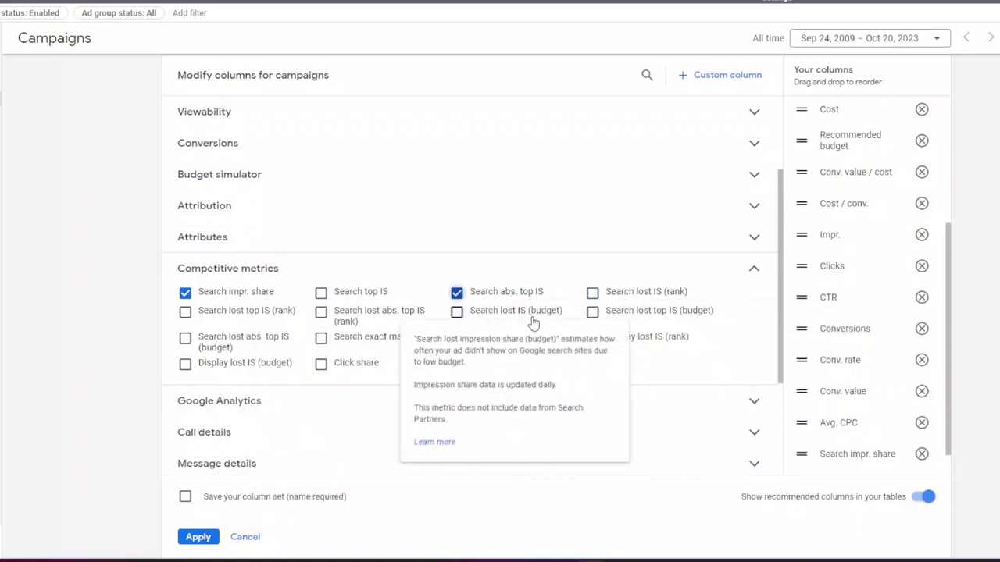
pyautogui.click(456, 311)
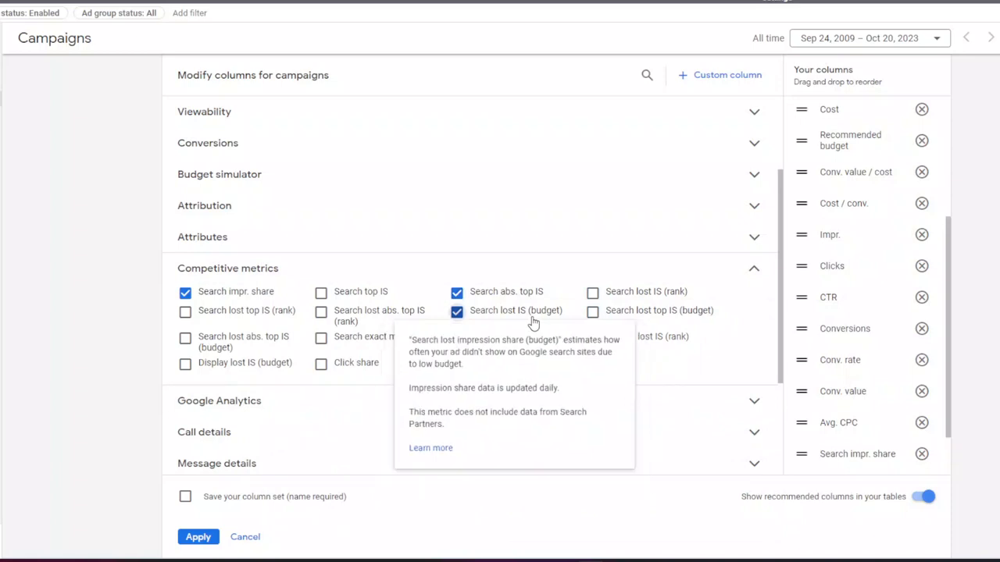
pyautogui.moveTo(534, 322)
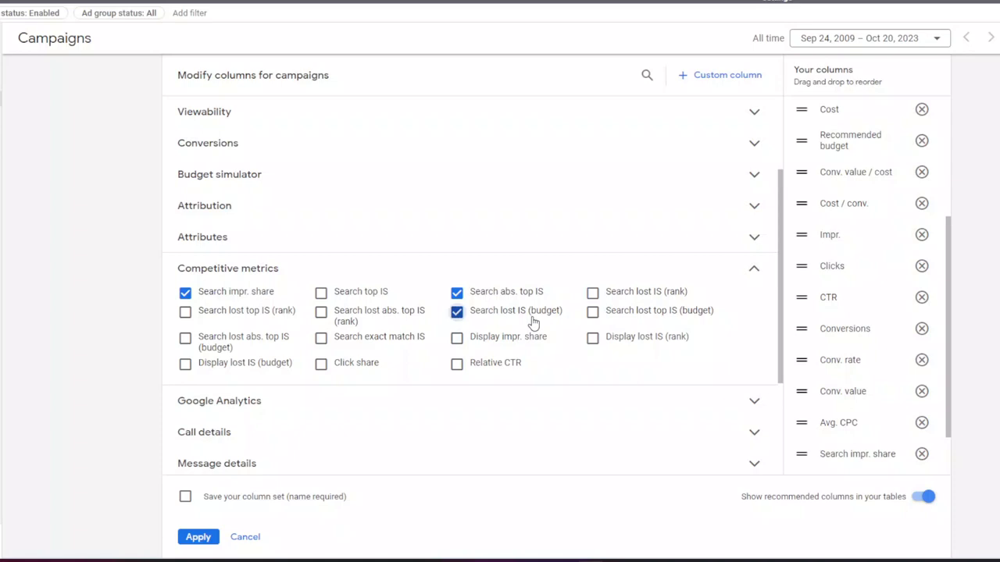
pyautogui.moveTo(412, 368)
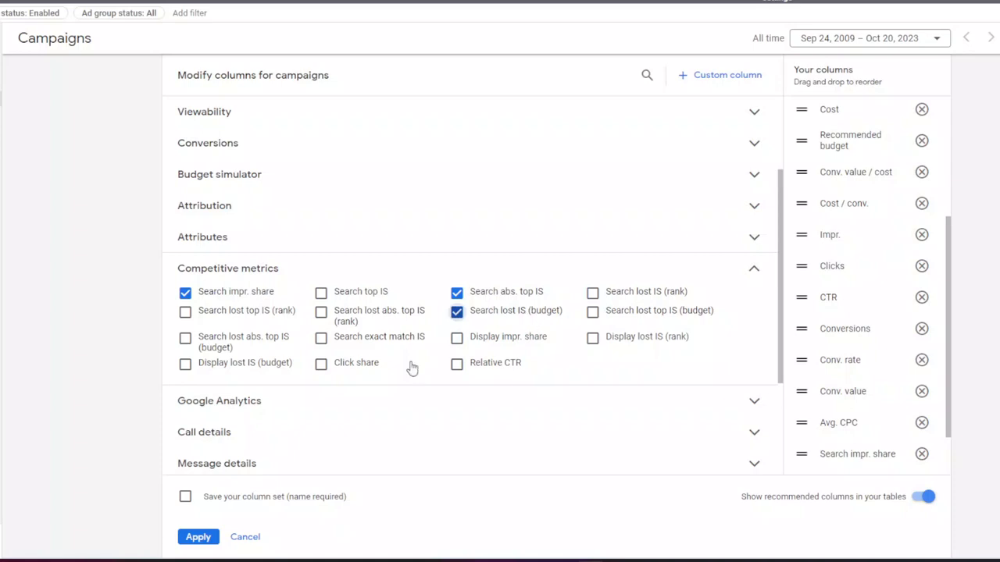
pyautogui.click(321, 362)
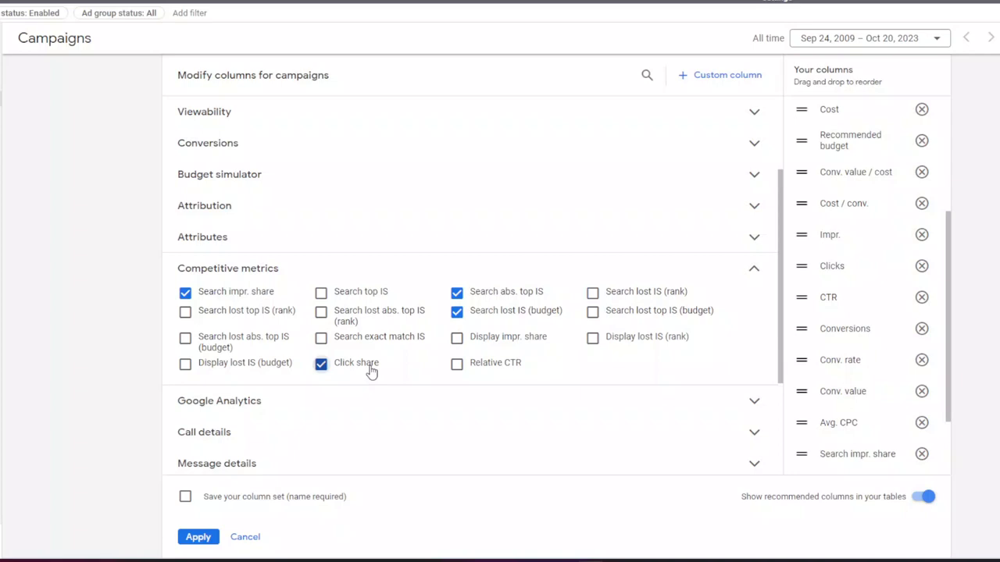
# - Review the Your columns list and turn on 'Save your column set (name required)'
pyautogui.scroll(3)
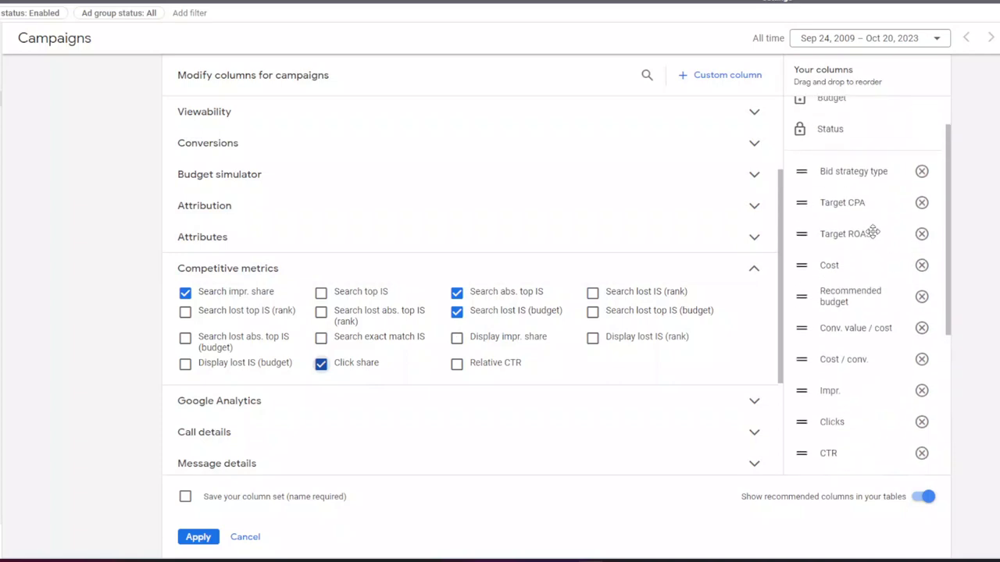
pyautogui.scroll(-3)
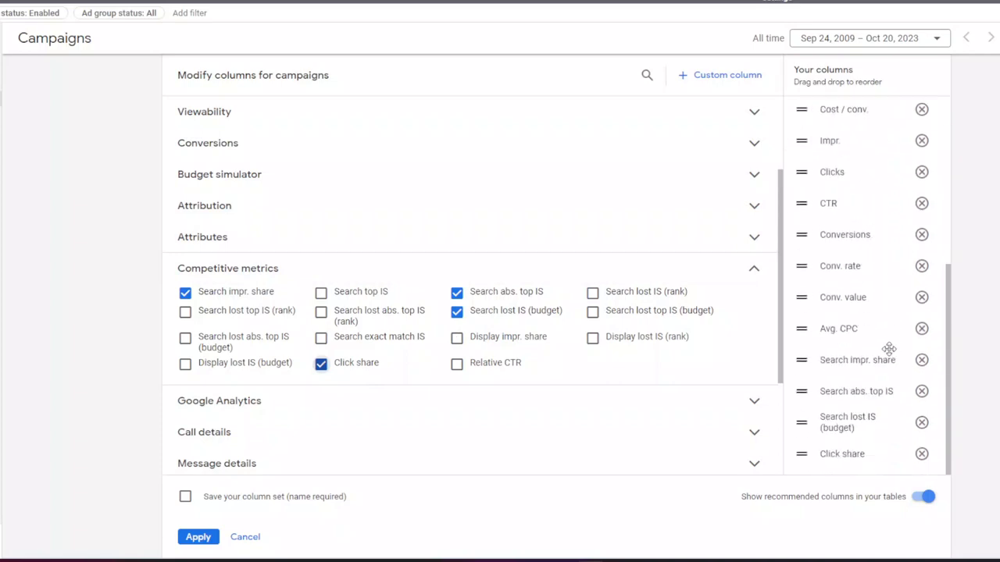
pyautogui.scroll(3)
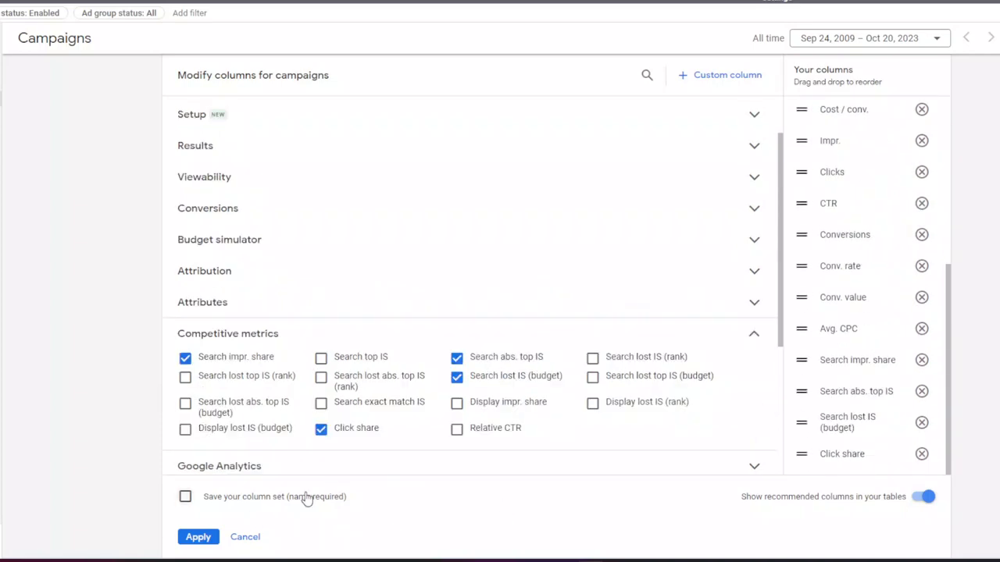
pyautogui.click(184, 497)
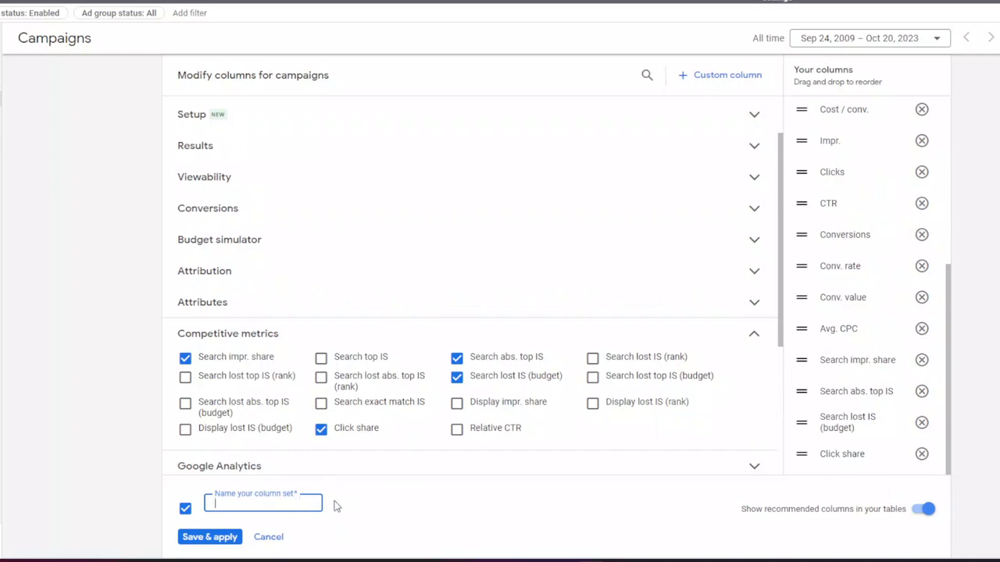